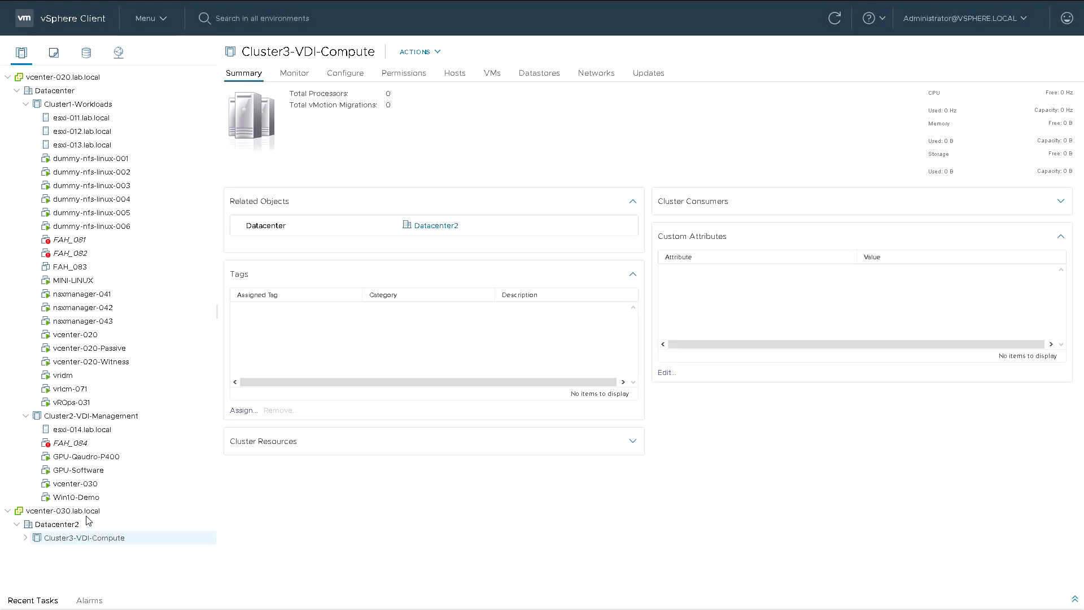
Select vcenter-030.lab.local, then Datacenter2, to view Datacenter2's summary.
{"action": "left_click", "coordinate": [64, 510]}
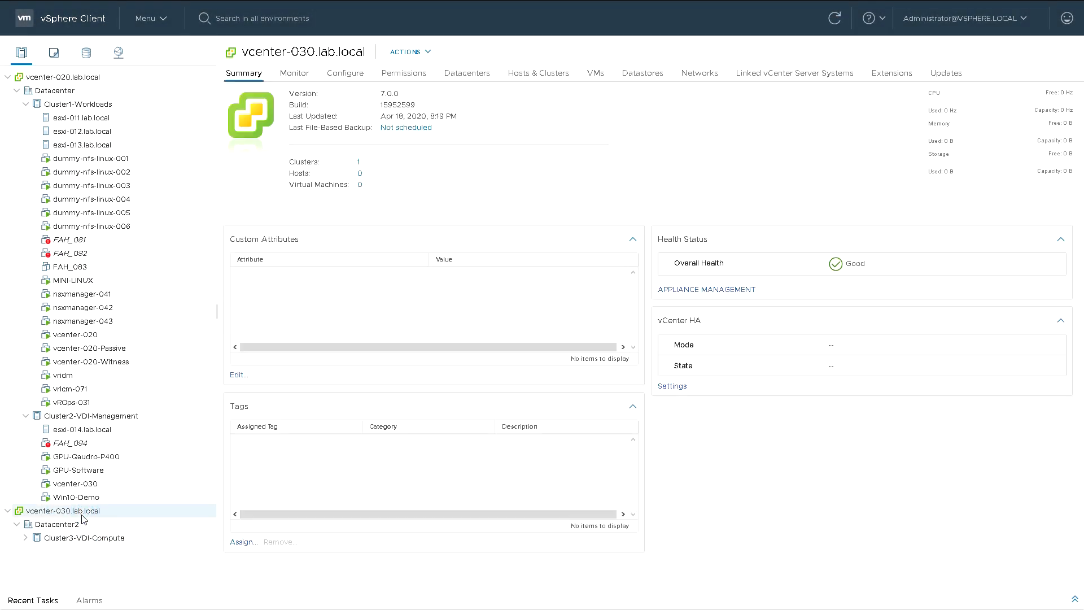
{"action": "left_click", "coordinate": [55, 523]}
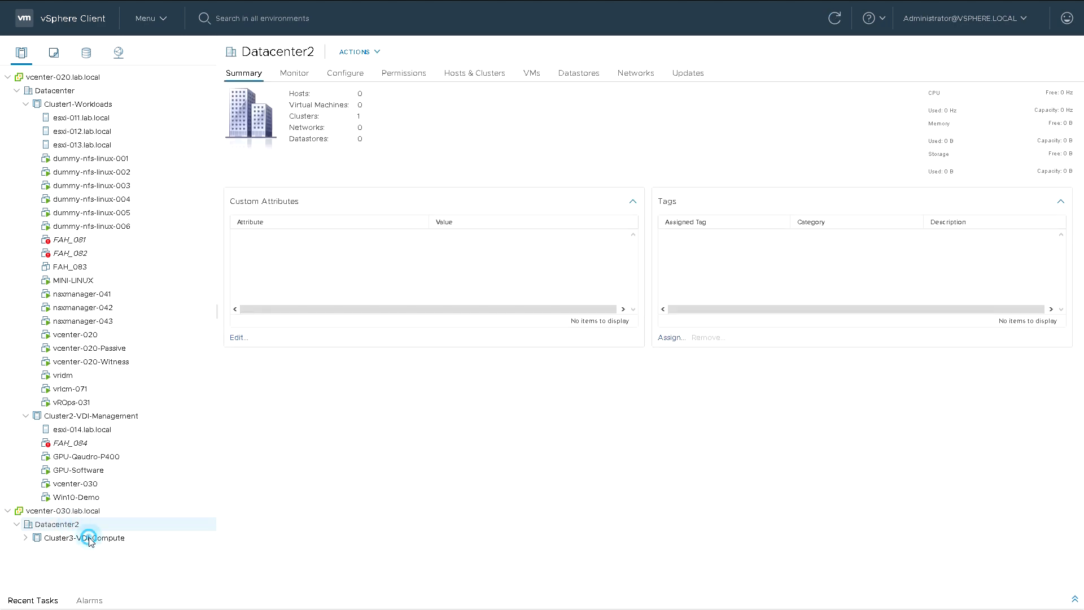
Start Add Hosts on Cluster3-VDI-Compute and enter host 192.168.0.16 with root credentials.
{"action": "right_click", "coordinate": [86, 536]}
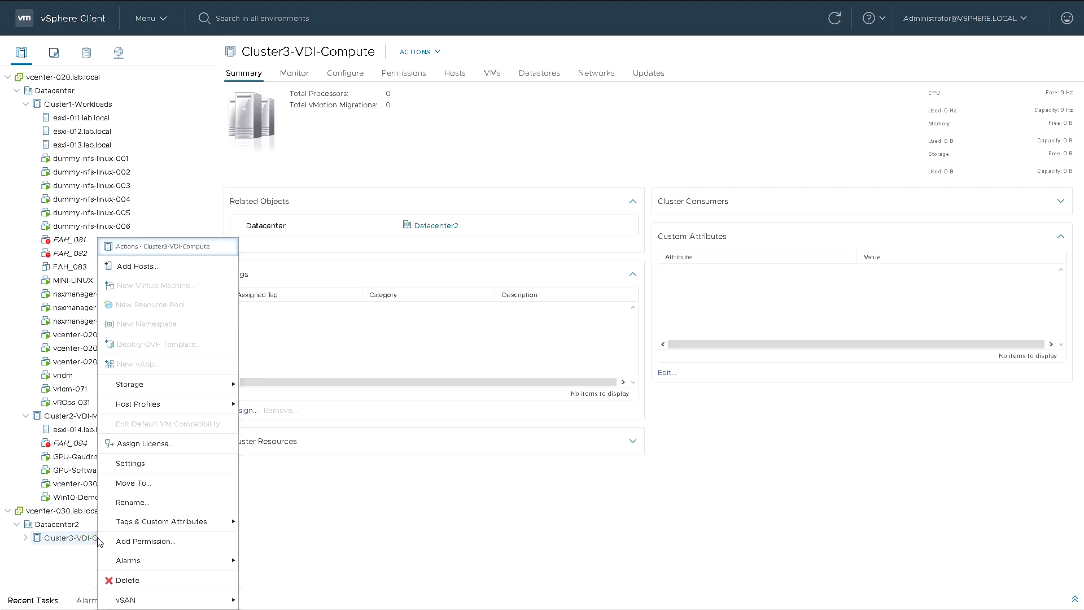
{"action": "mouse_move", "coordinate": [166, 268]}
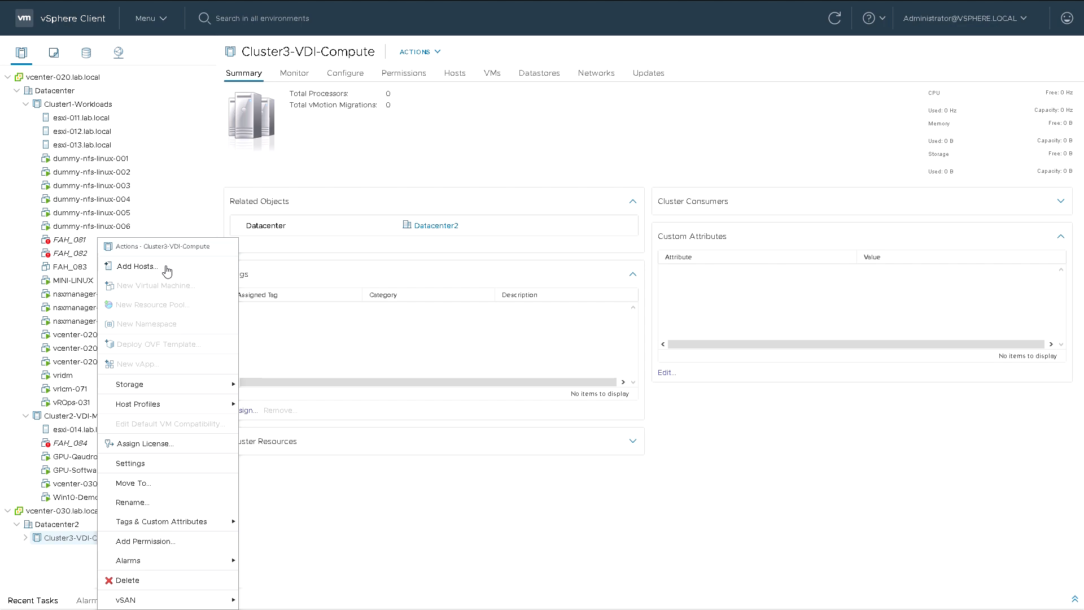
{"action": "left_click", "coordinate": [137, 265]}
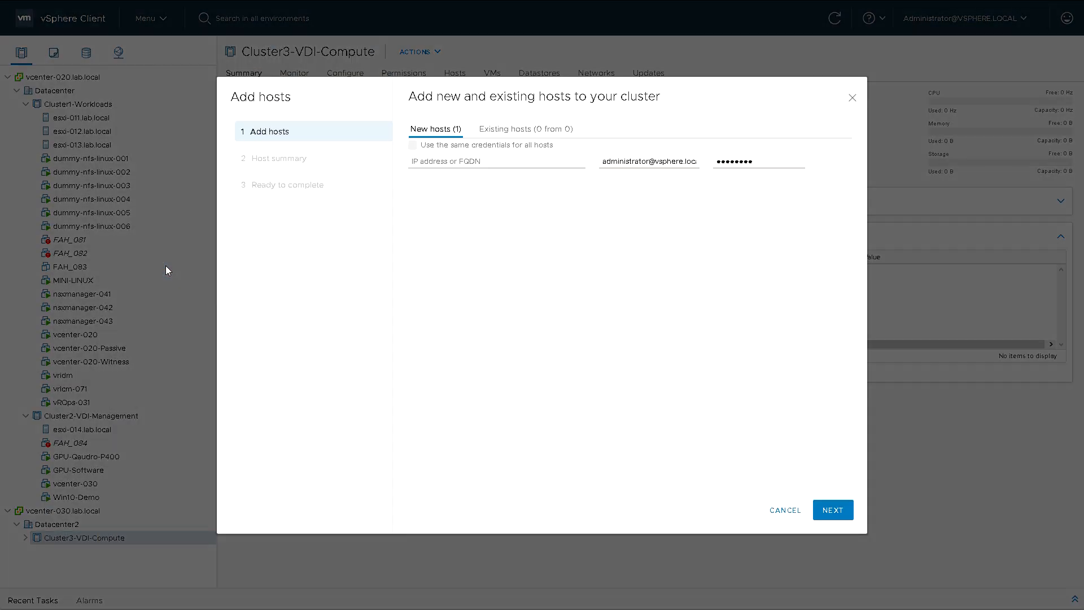
{"action": "mouse_move", "coordinate": [352, 283]}
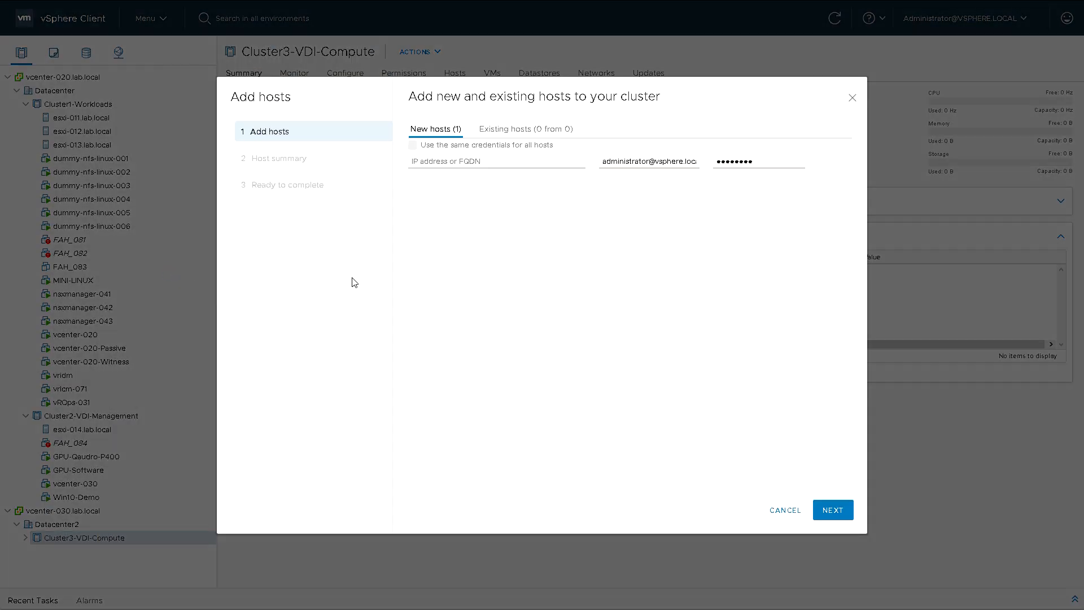
{"action": "left_click", "coordinate": [649, 161]}
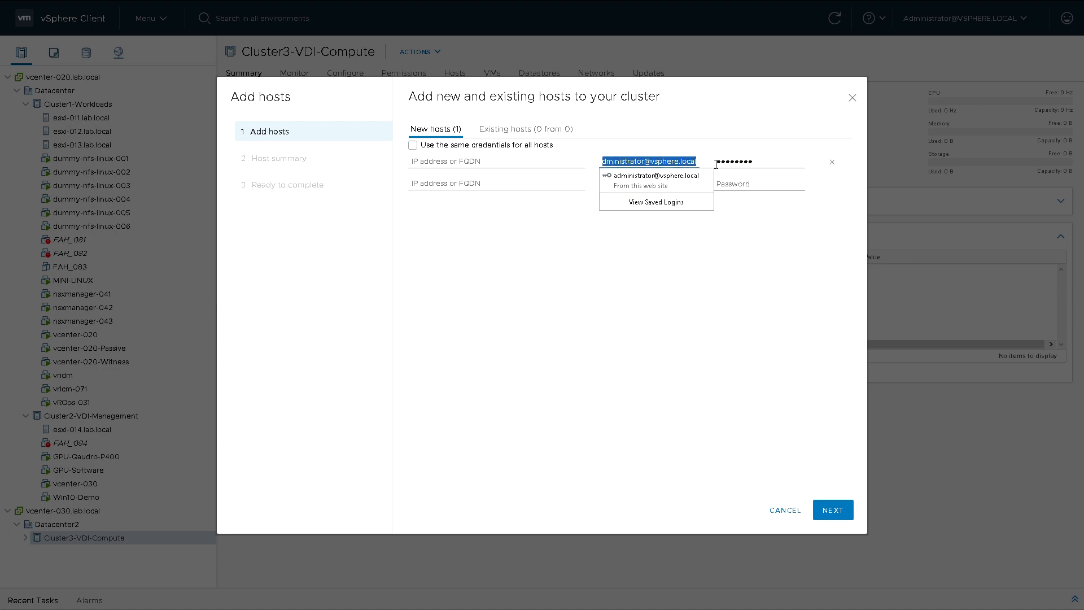
{"action": "type", "text": "root"}
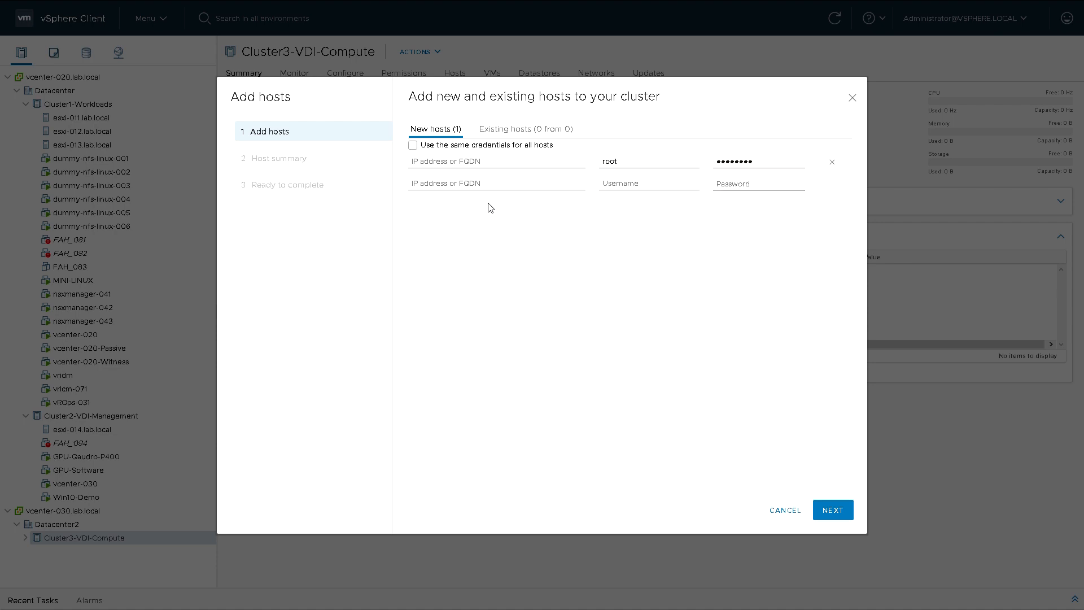
{"action": "type", "text": "192.168.0.16"}
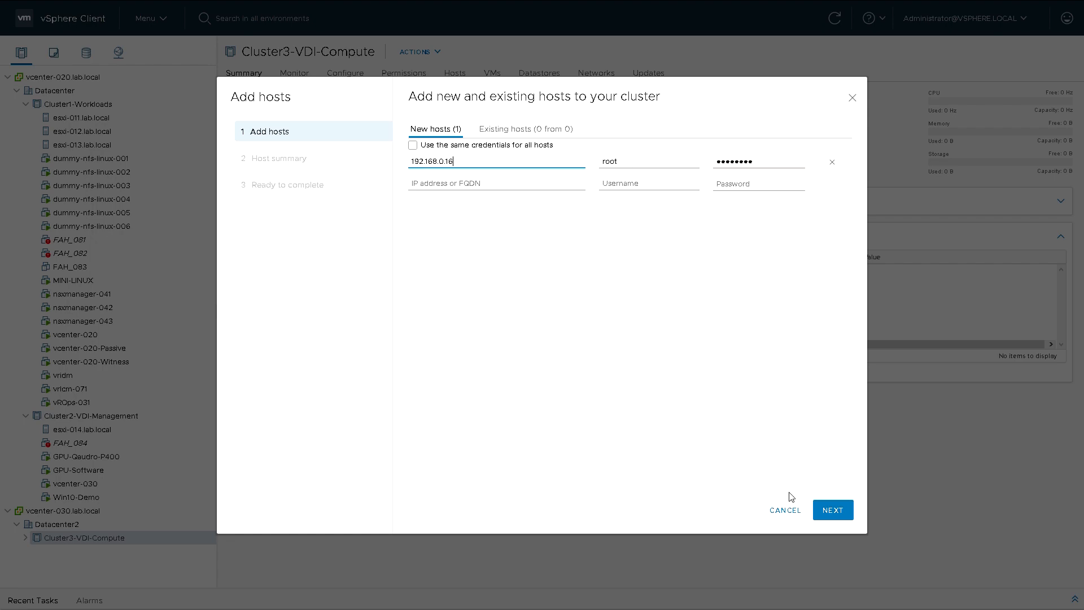
{"action": "left_click", "coordinate": [832, 509]}
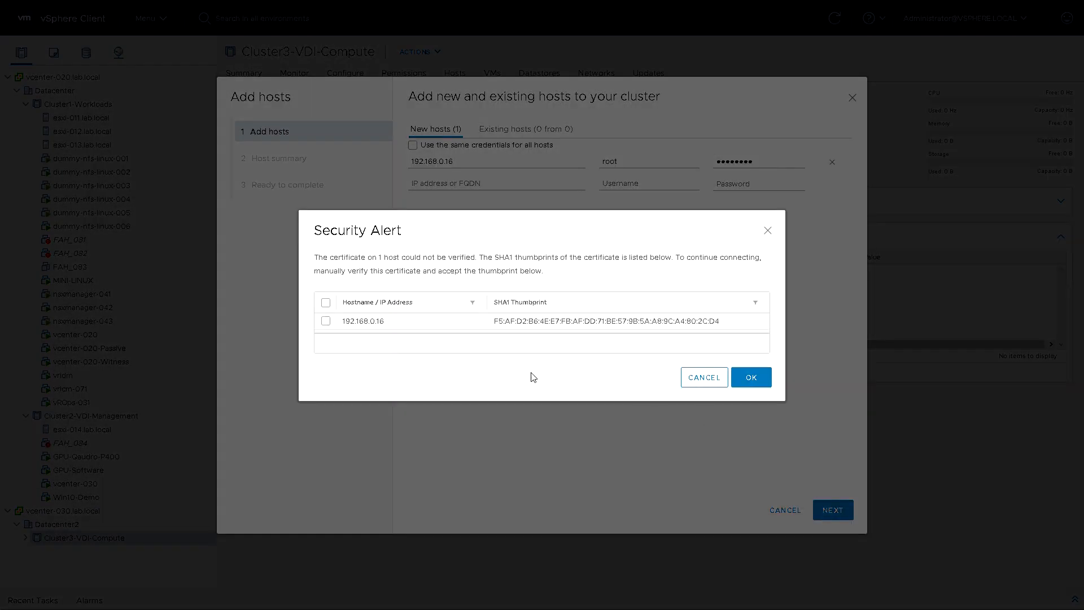
Trust host 192.168.0.16's certificate thumbprint to reach its host summary.
{"action": "left_click", "coordinate": [326, 321]}
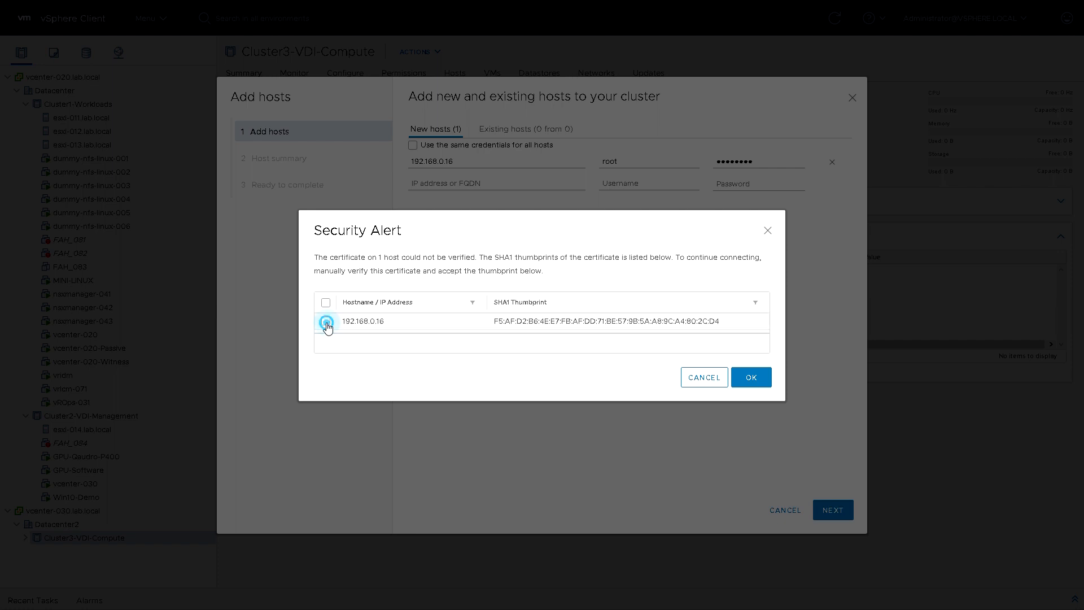
{"action": "left_click", "coordinate": [326, 320]}
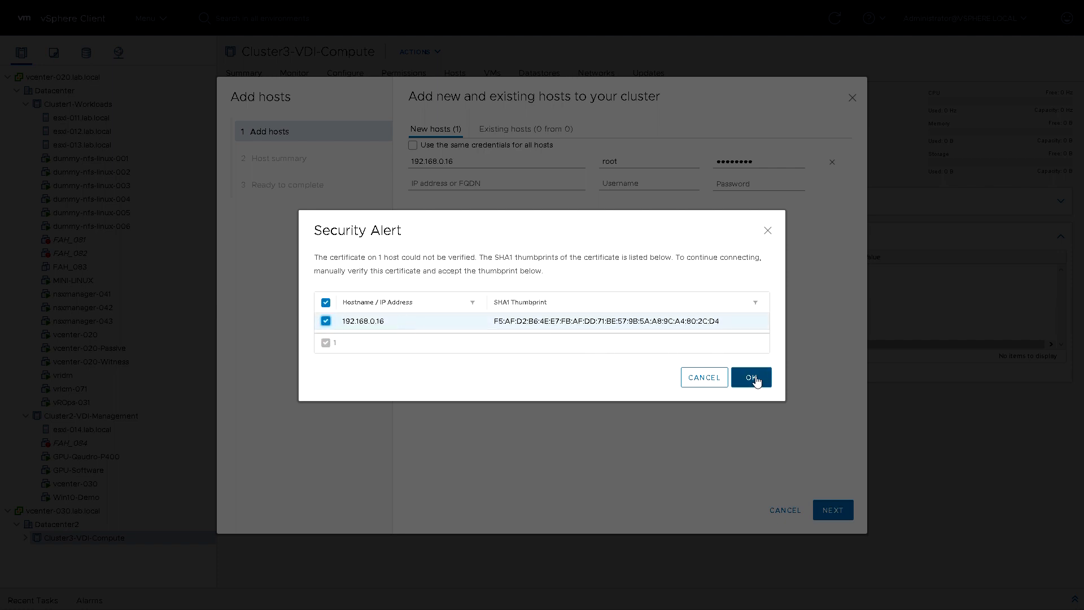
{"action": "left_click", "coordinate": [751, 378]}
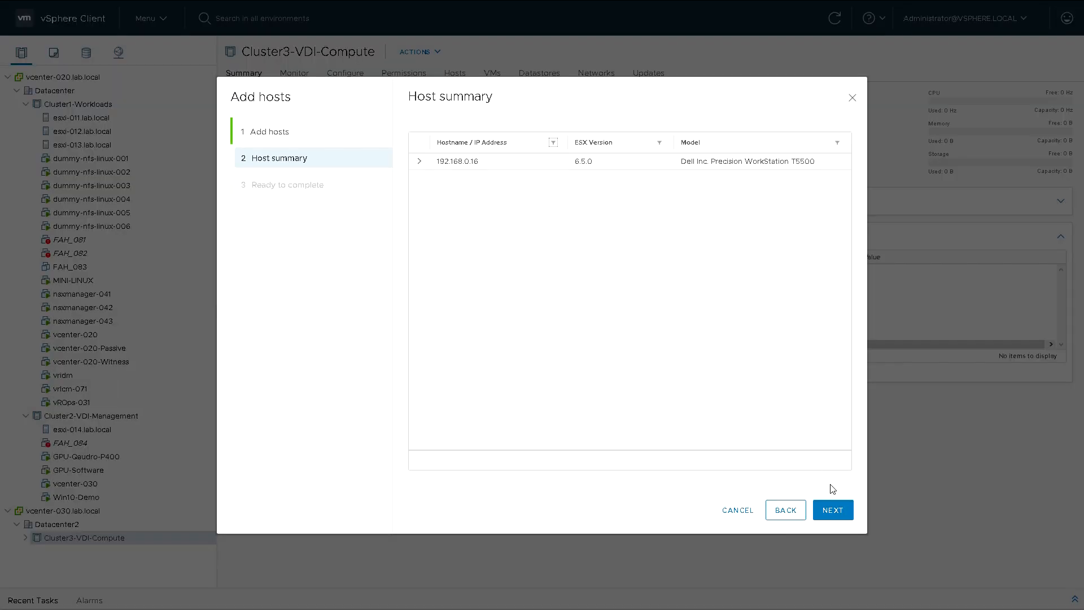
Move past the host summary and review pages to finish adding 192.168.0.16.
{"action": "left_click", "coordinate": [832, 509]}
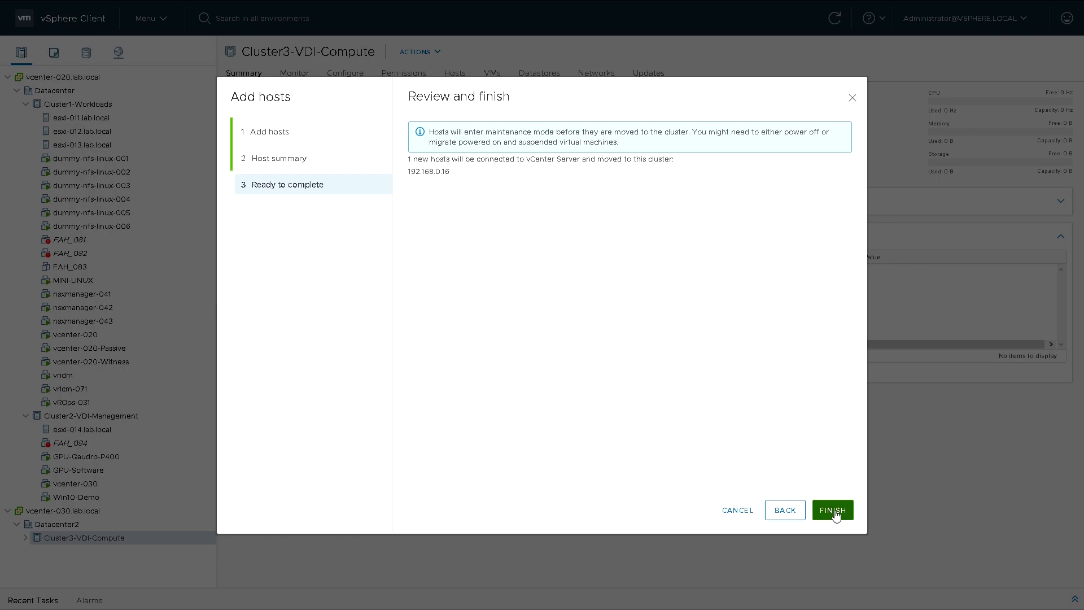
{"action": "left_click", "coordinate": [831, 509]}
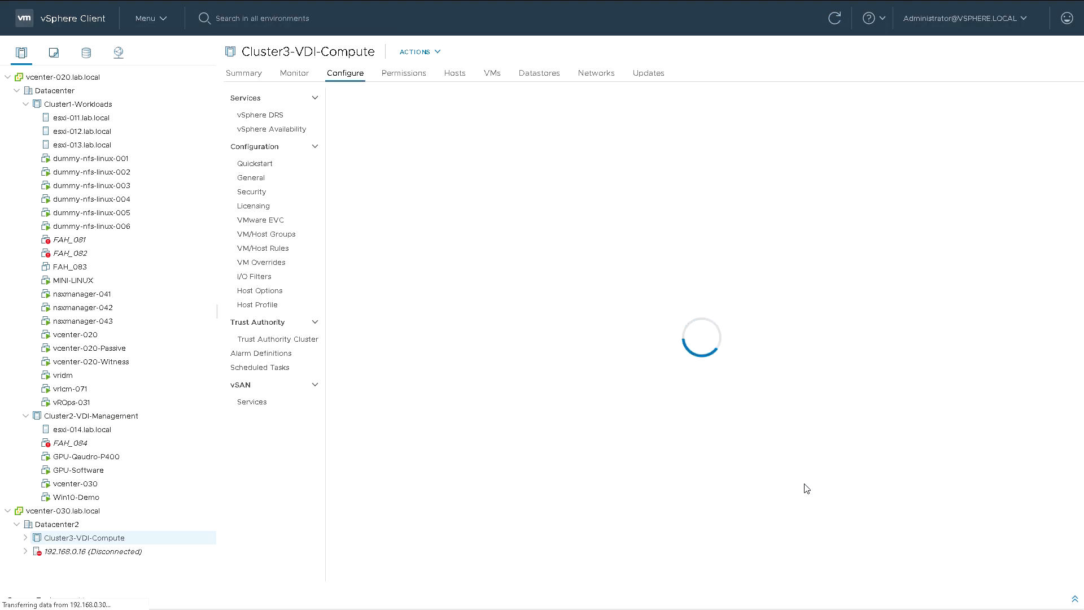
Select host 192.168.0.16 under Cluster3-VDI-Compute to show its maintenance-mode summary.
{"action": "left_click", "coordinate": [255, 163]}
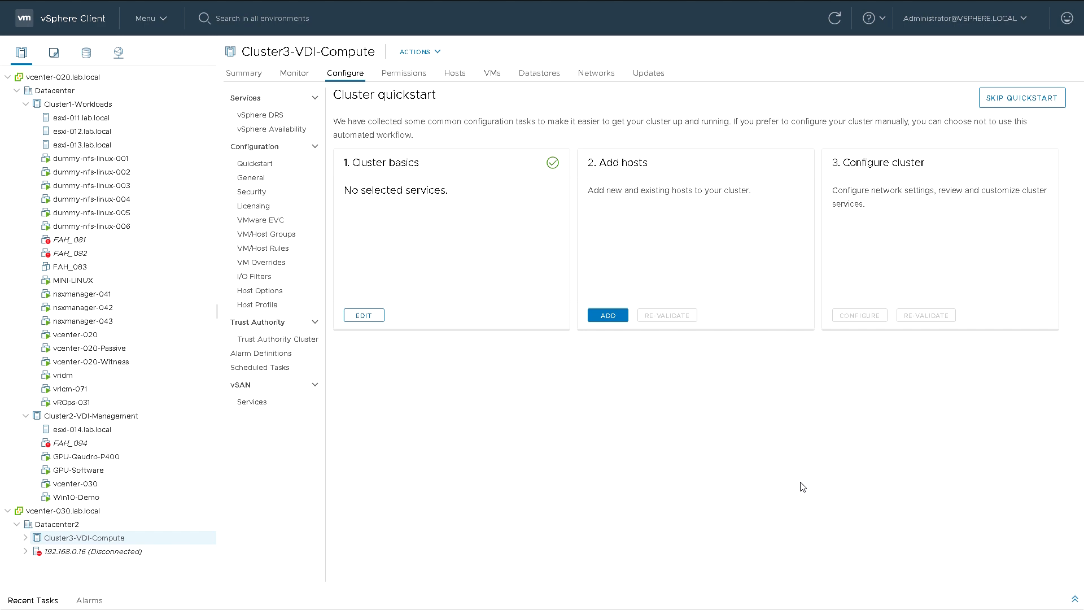
{"action": "mouse_move", "coordinate": [519, 550]}
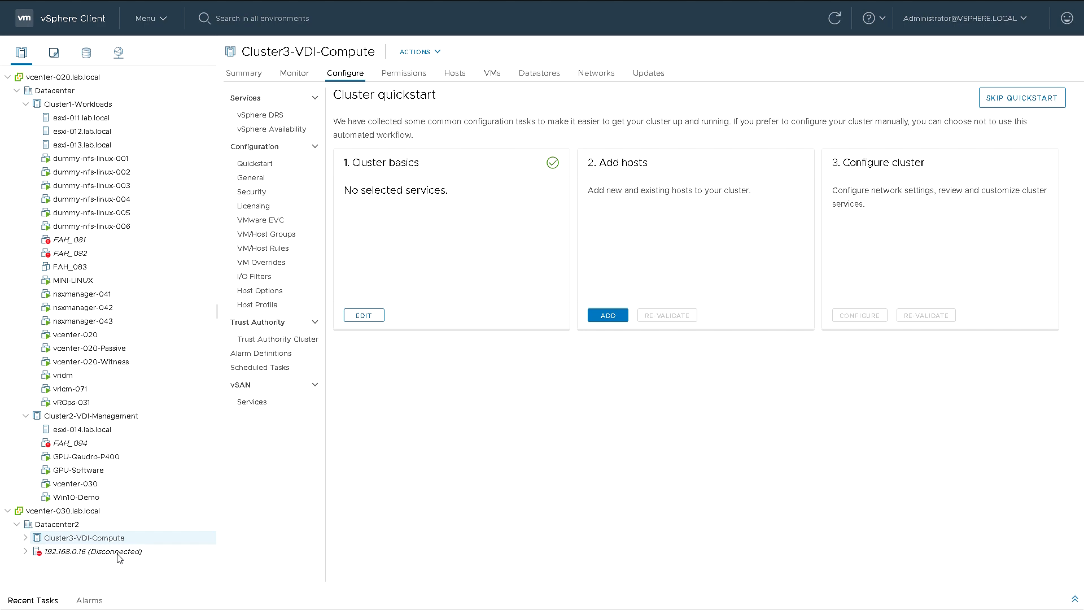
{"action": "left_click", "coordinate": [92, 551]}
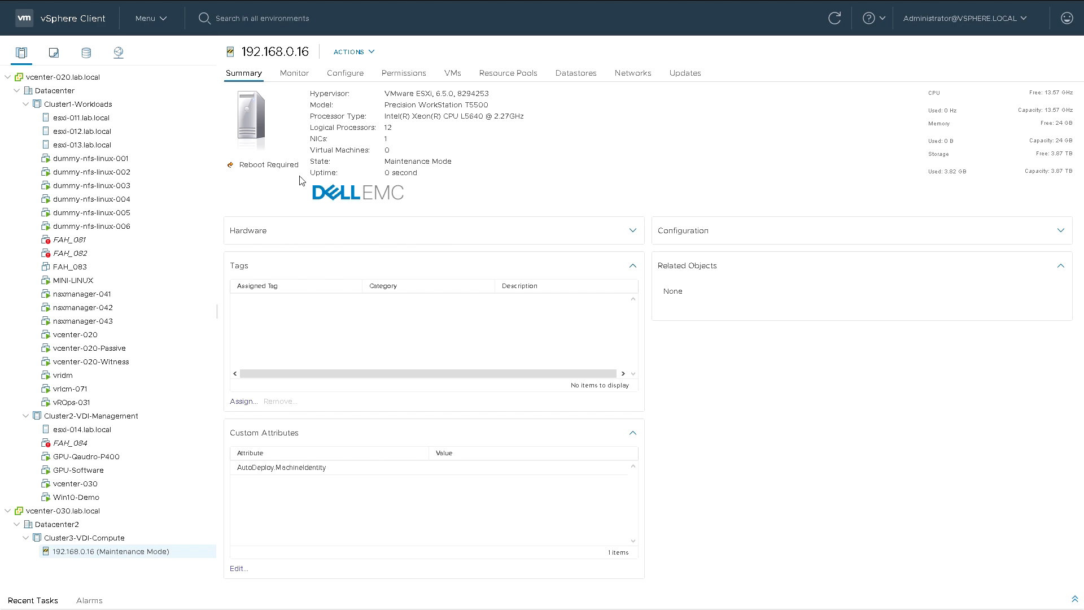
Exit maintenance mode on host 192.168.0.16 from its actions menu.
{"action": "left_click", "coordinate": [145, 551]}
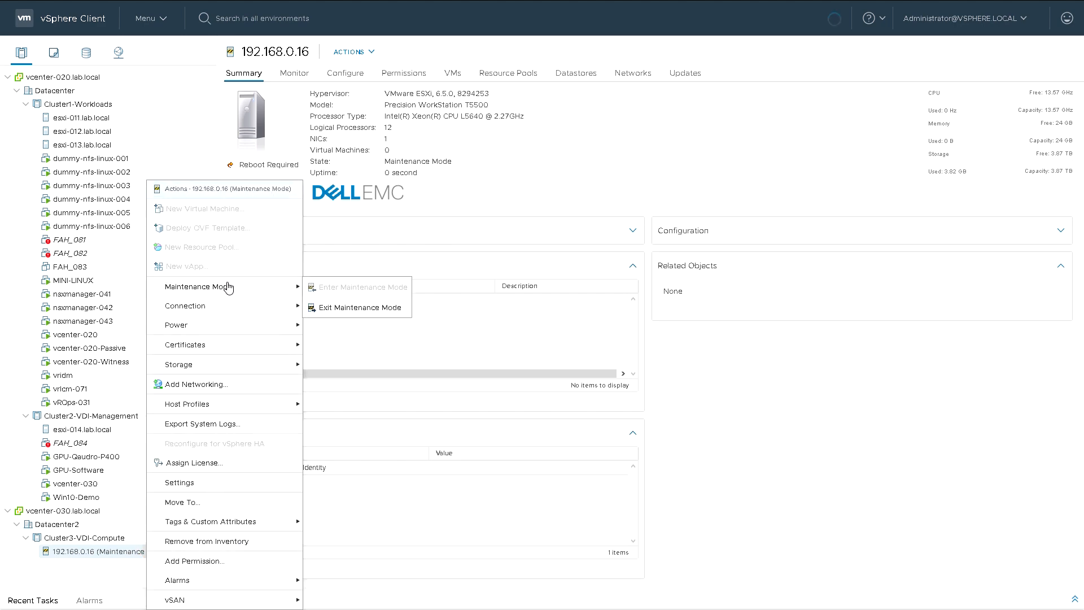
{"action": "left_click", "coordinate": [363, 307]}
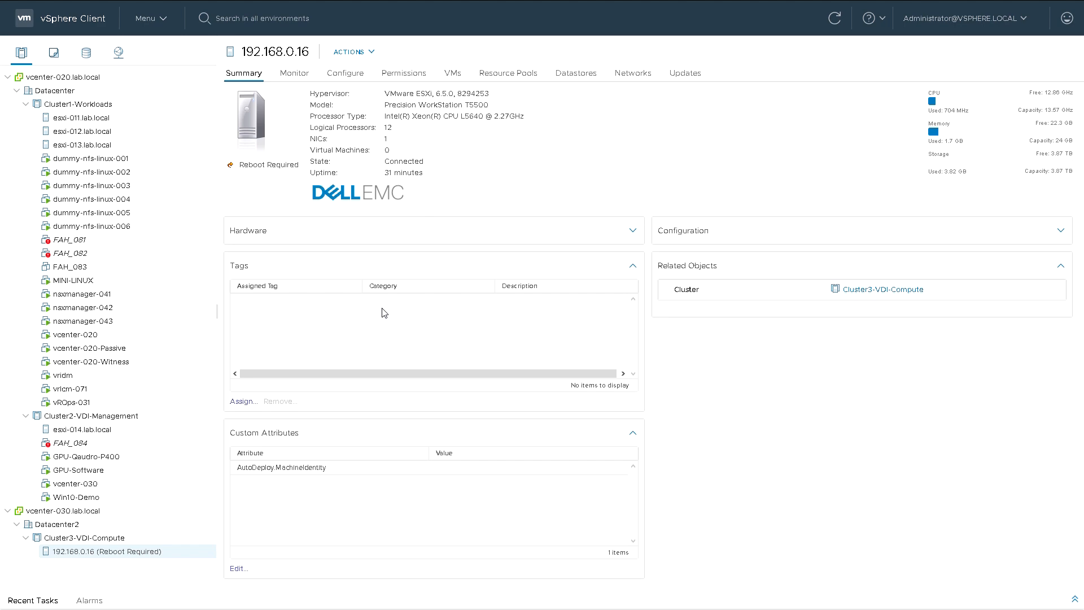
{"action": "mouse_move", "coordinate": [352, 51]}
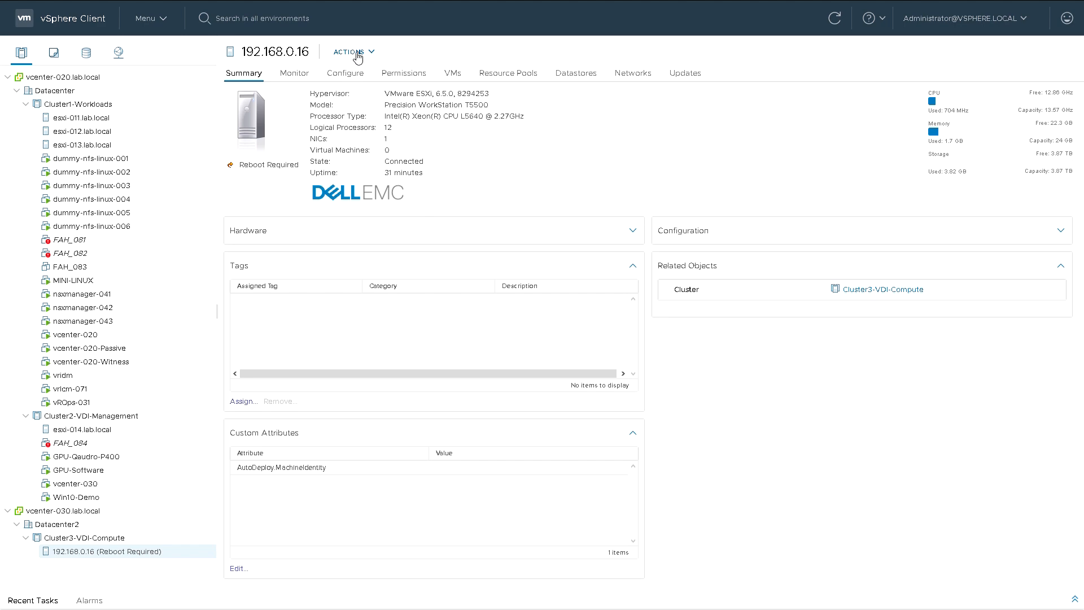
Reboot host 192.168.0.16 with the reason 'reboot'.
{"action": "left_click", "coordinate": [351, 52]}
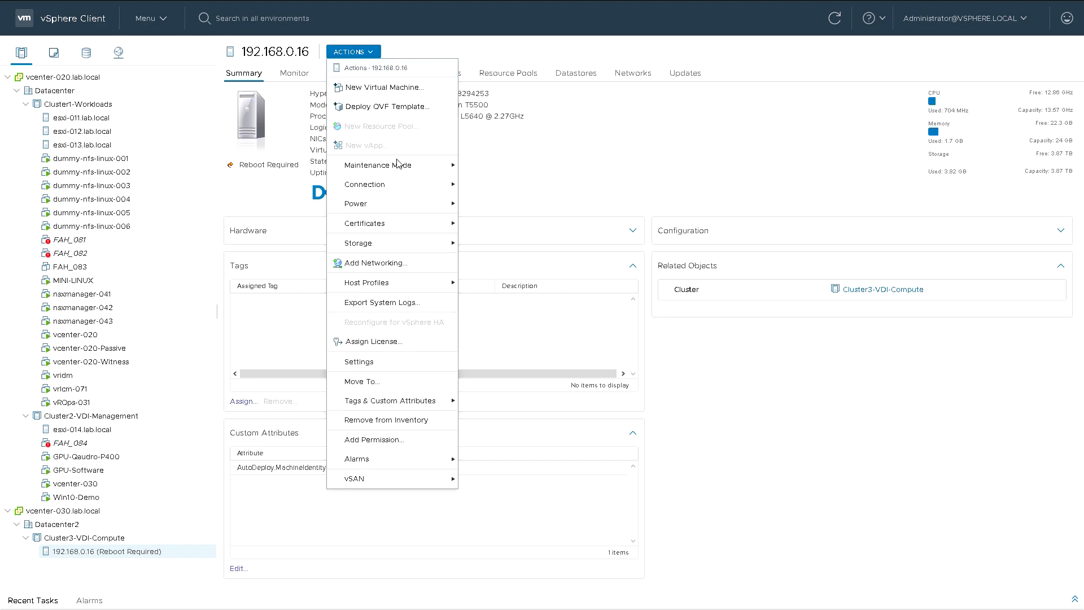
{"action": "mouse_move", "coordinate": [356, 204]}
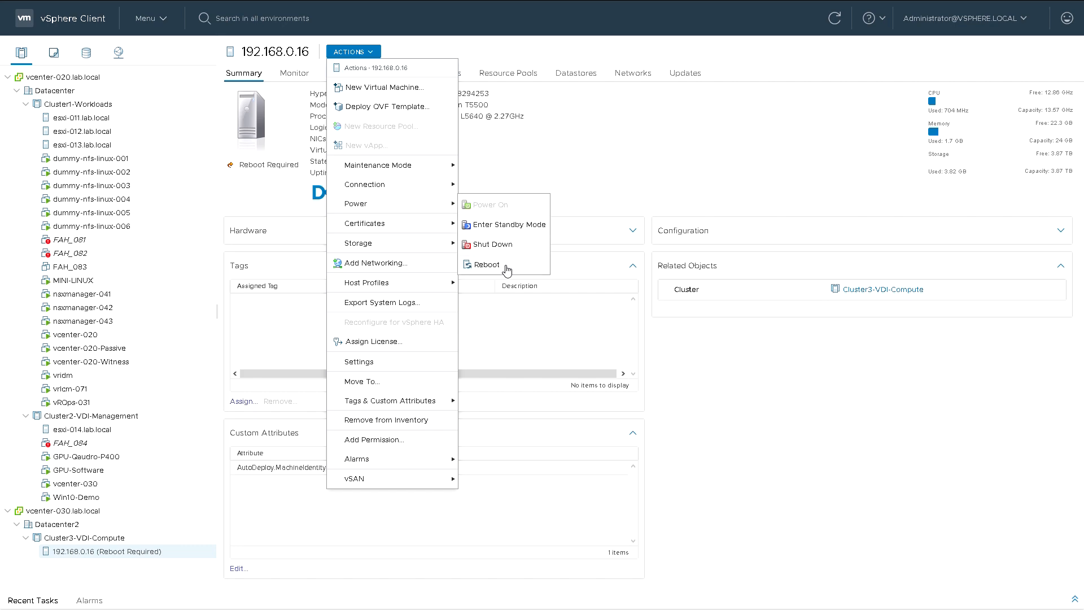
{"action": "left_click", "coordinate": [487, 263]}
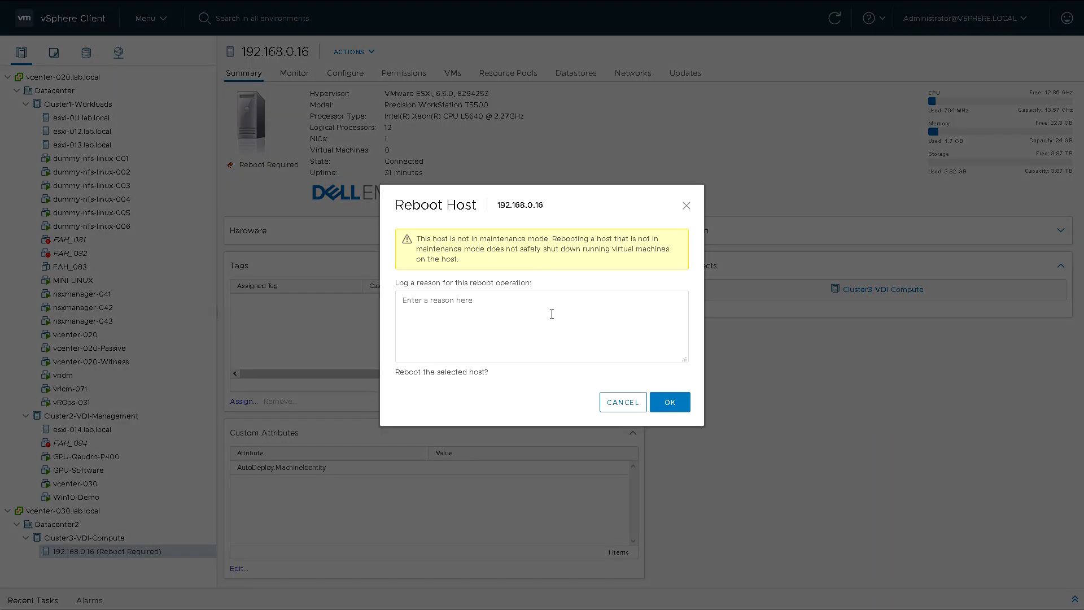
{"action": "left_click", "coordinate": [542, 326]}
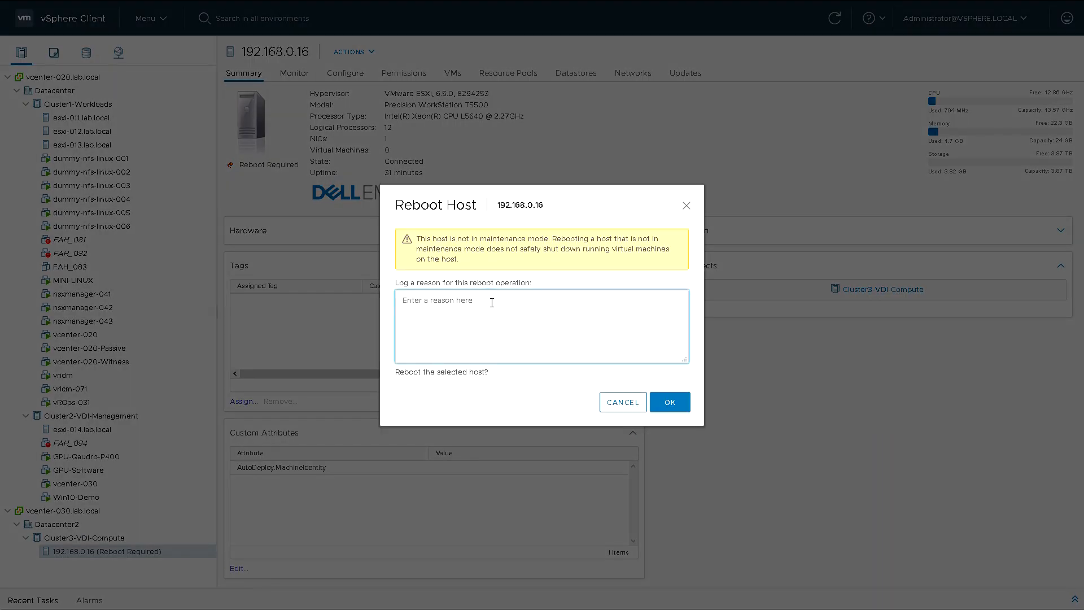
{"action": "type", "text": "reboo"}
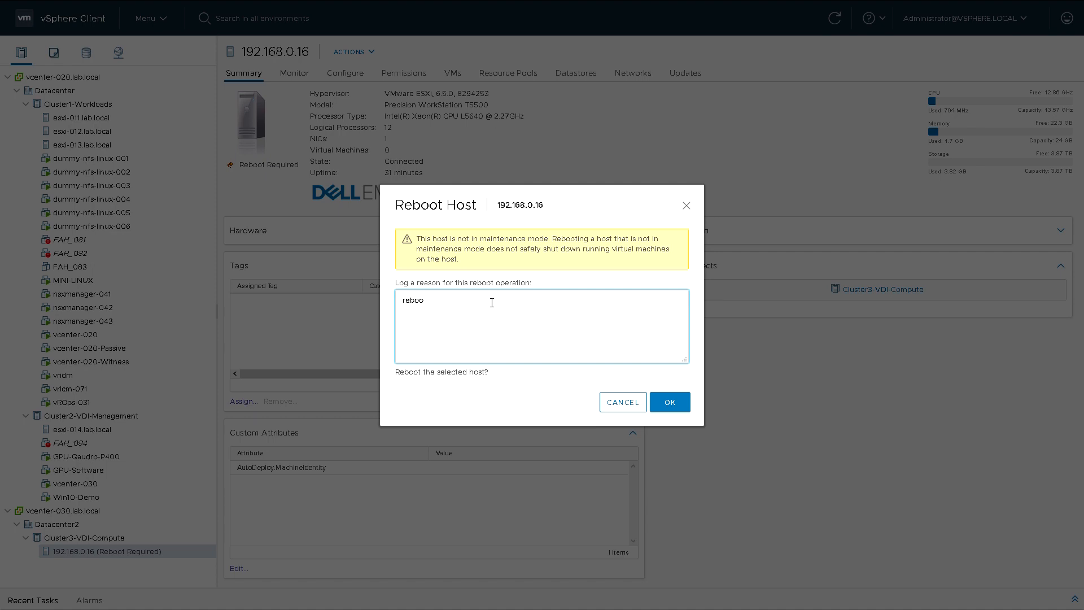
{"action": "type", "text": "t"}
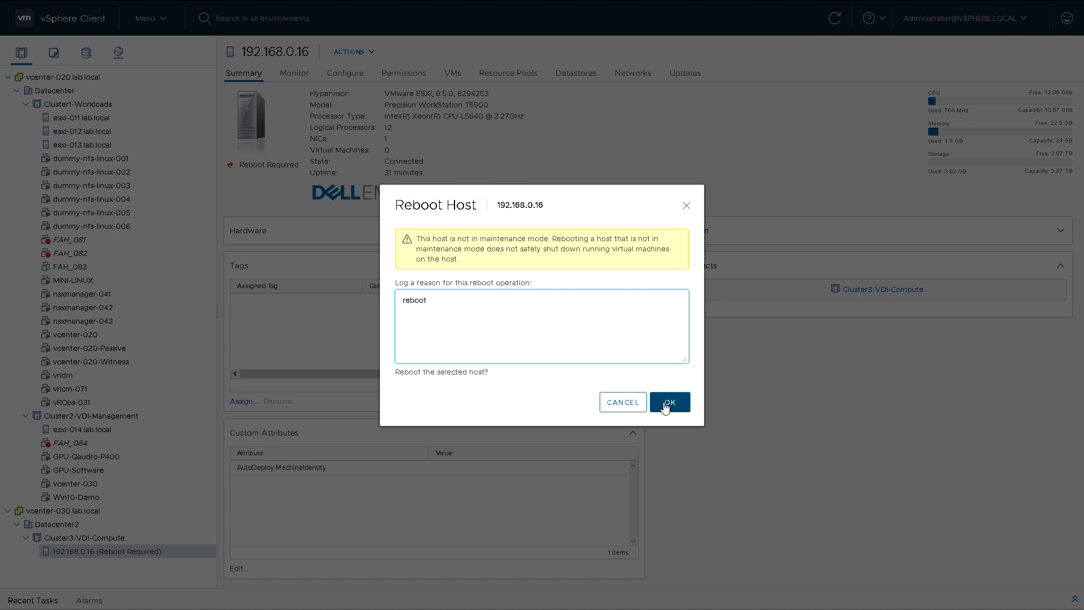
{"action": "left_click", "coordinate": [667, 401]}
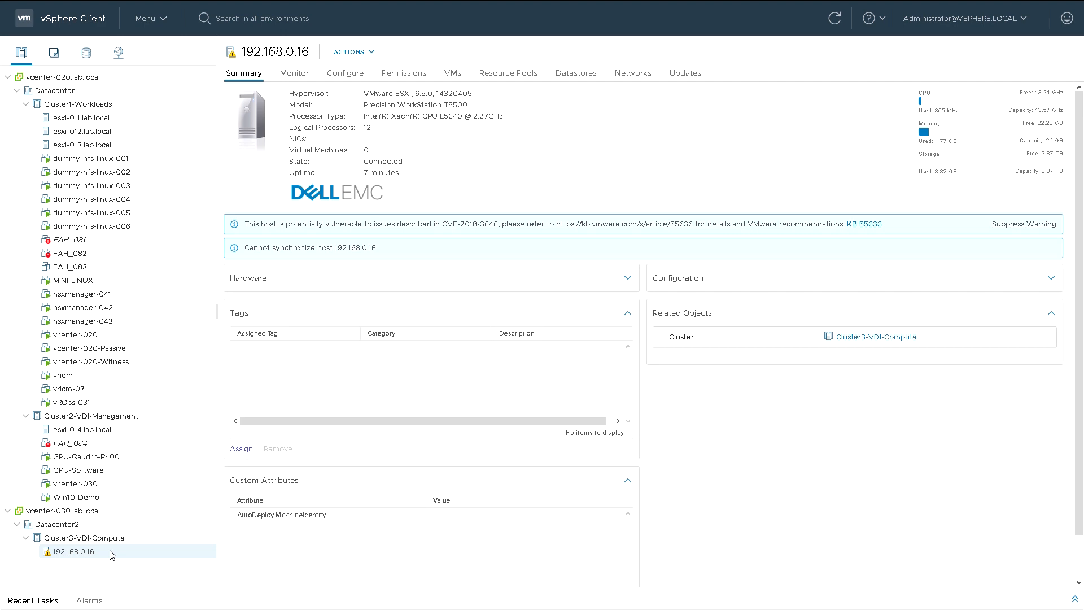
{"action": "mouse_move", "coordinate": [1062, 409]}
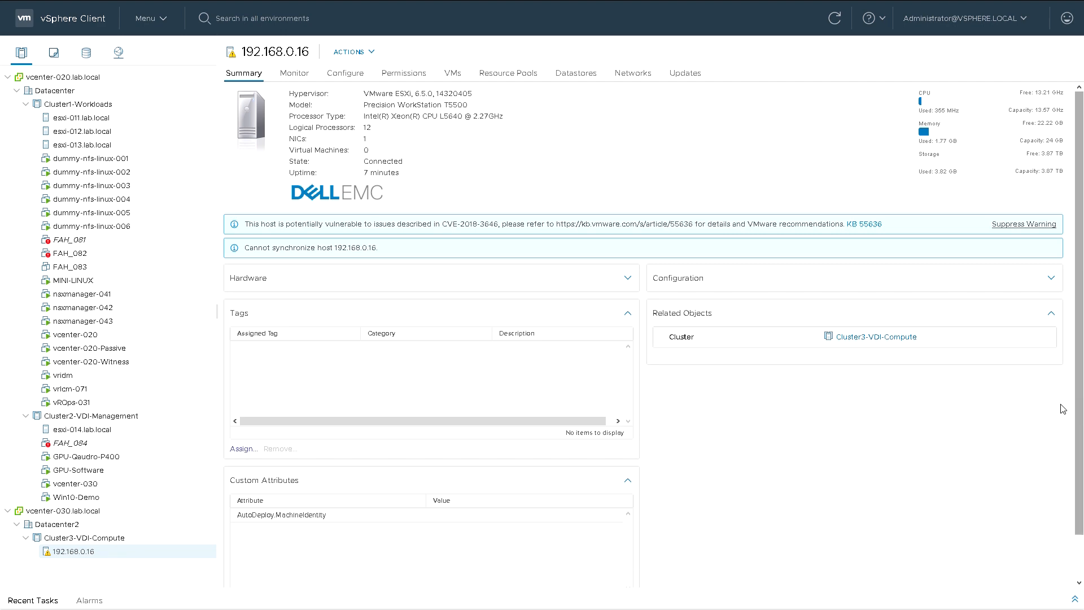
{"action": "mouse_move", "coordinate": [207, 557]}
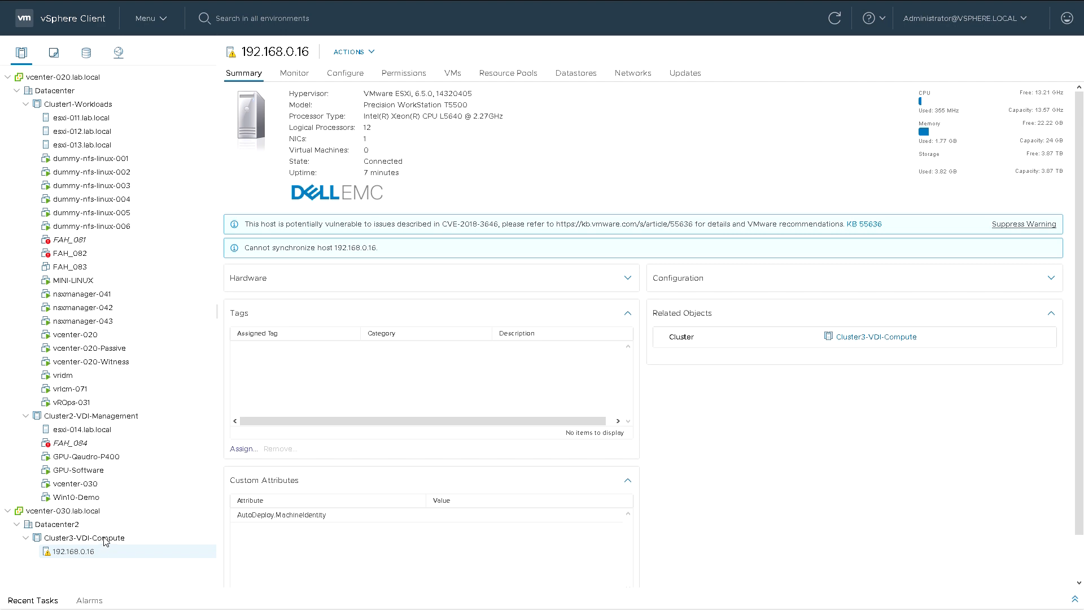
After the host restarts, select Cluster3-VDI-Compute to show its Cluster quickstart page.
{"action": "left_click", "coordinate": [84, 538]}
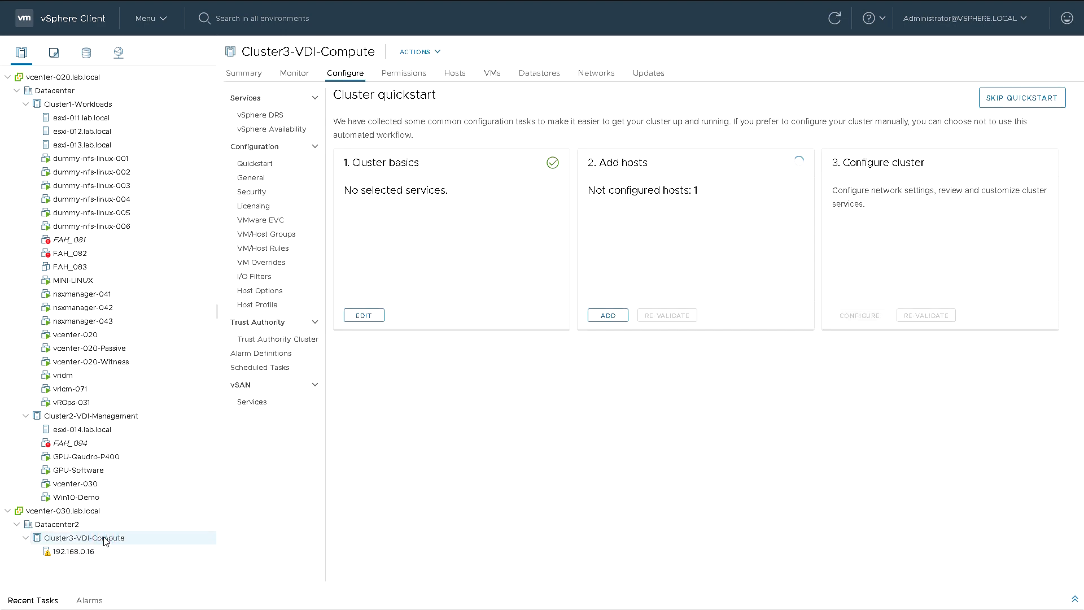
{"action": "mouse_move", "coordinate": [299, 498]}
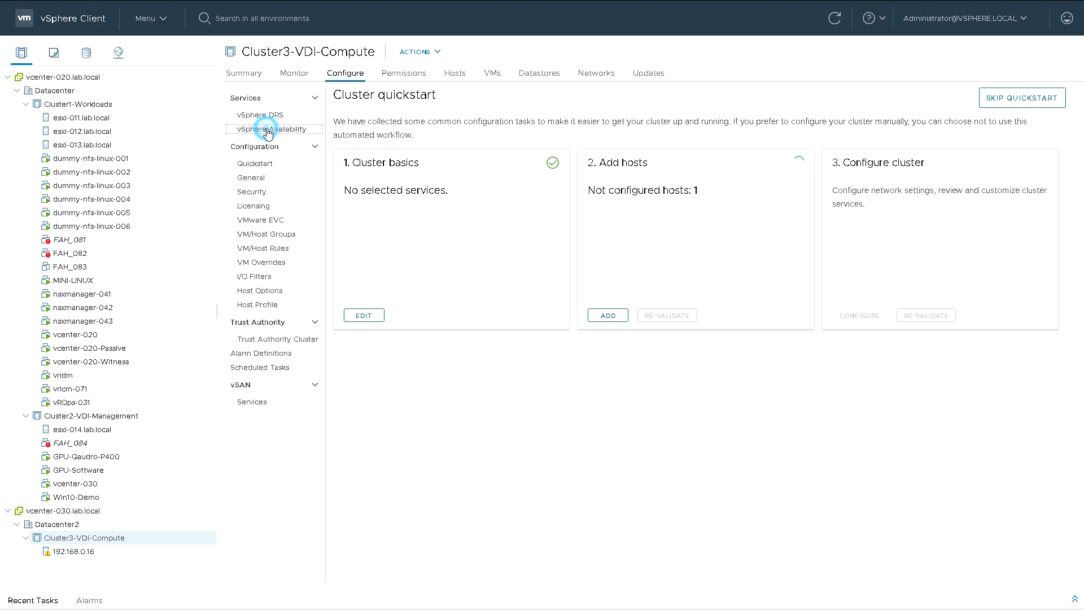
View Cluster3-VDI-Compute's vSphere Availability and DRS settings, both turned off.
{"action": "left_click", "coordinate": [273, 129]}
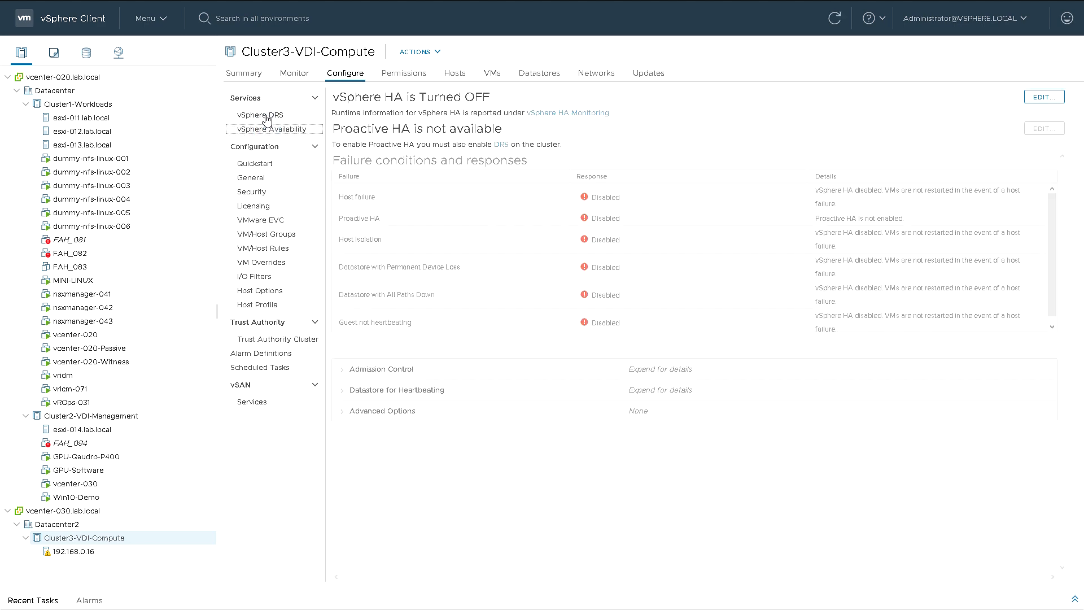
{"action": "left_click", "coordinate": [259, 115]}
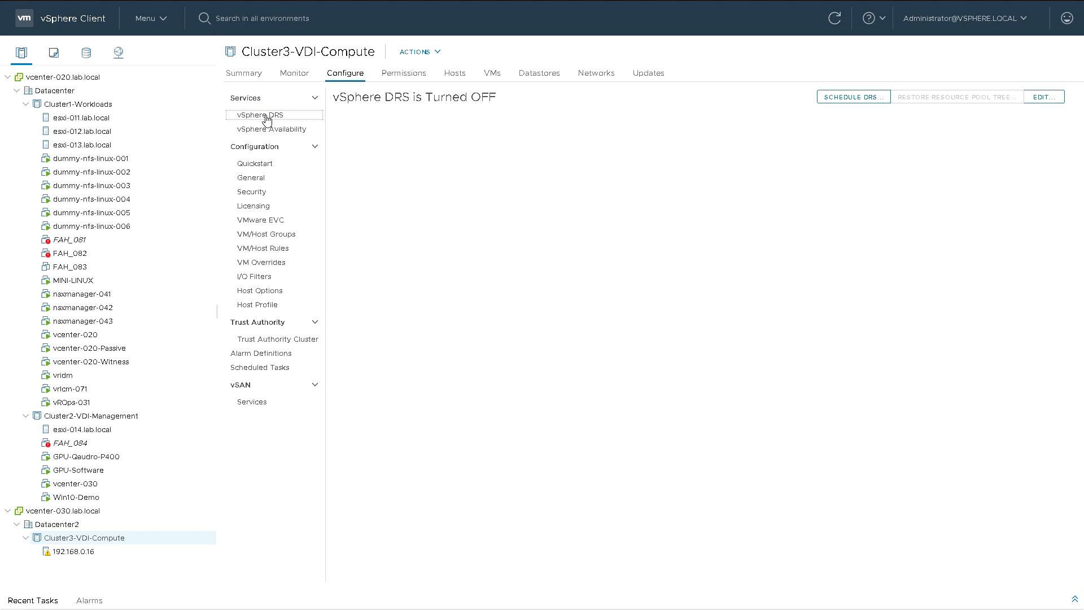